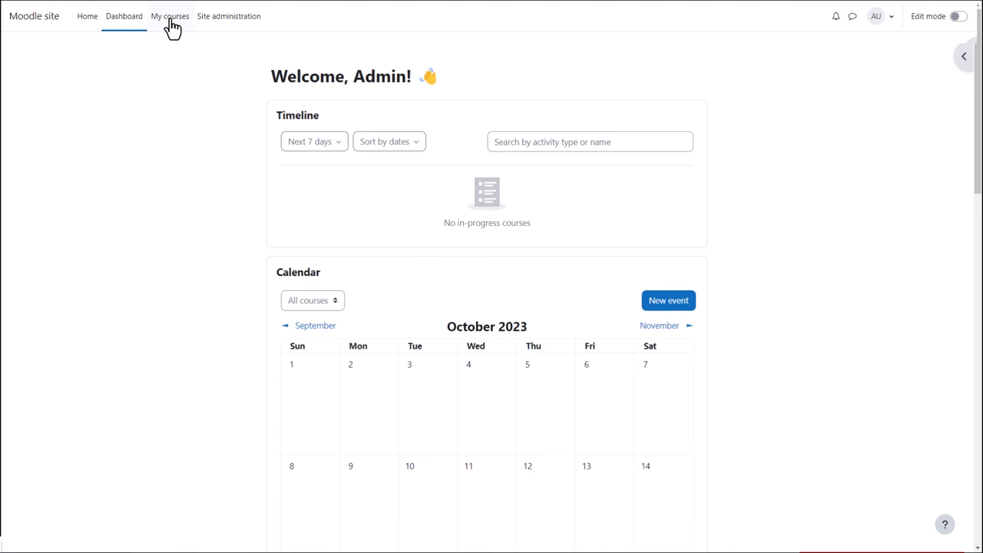
mouse_move(227, 16)
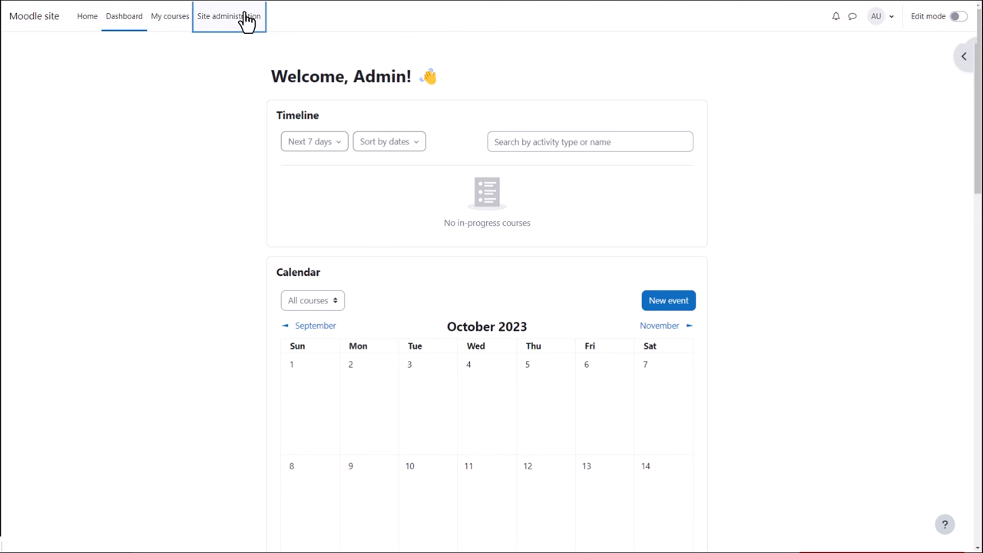
Go from the dashboard to the Site administration overview of general settings.
left_click(229, 16)
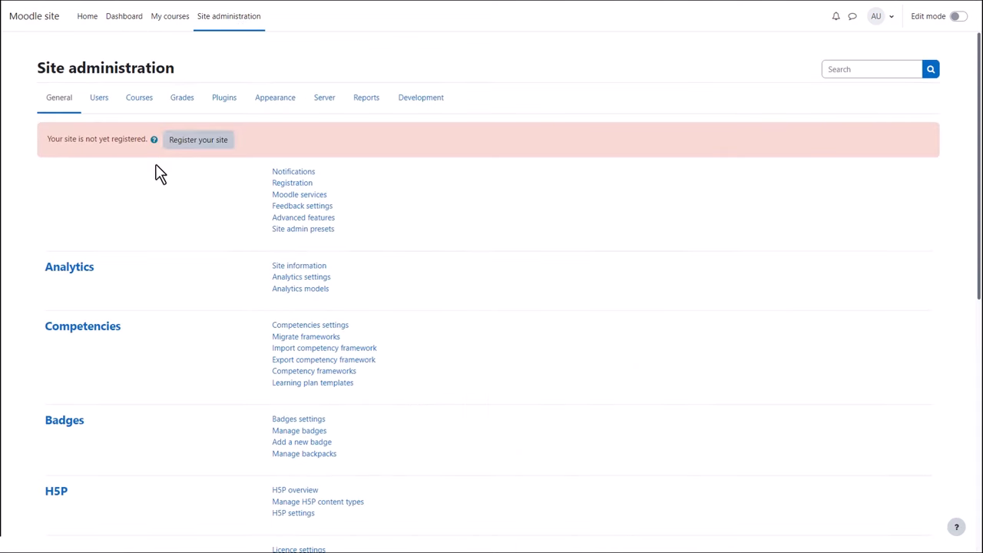
mouse_move(198, 139)
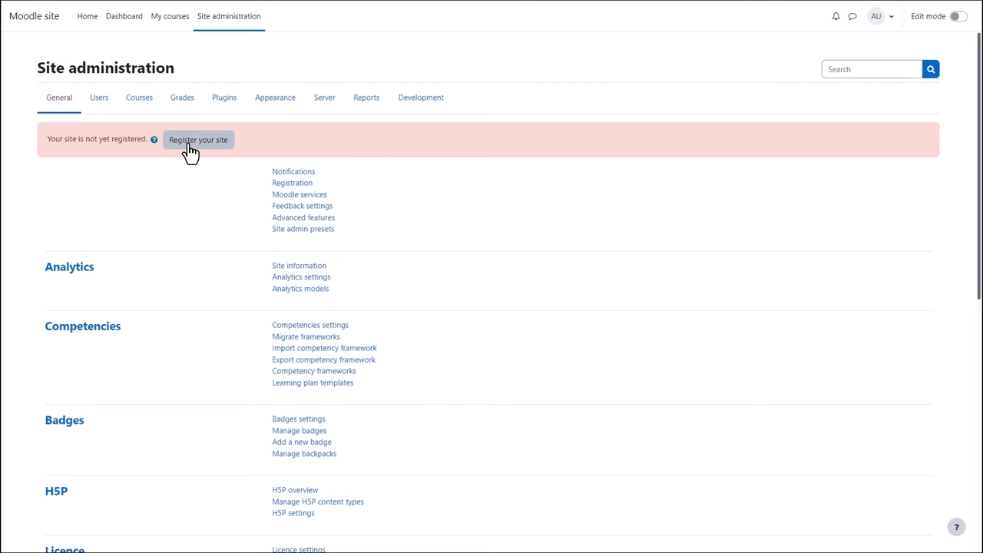
Register the Moodle site and continue back to Site administration.
left_click(198, 139)
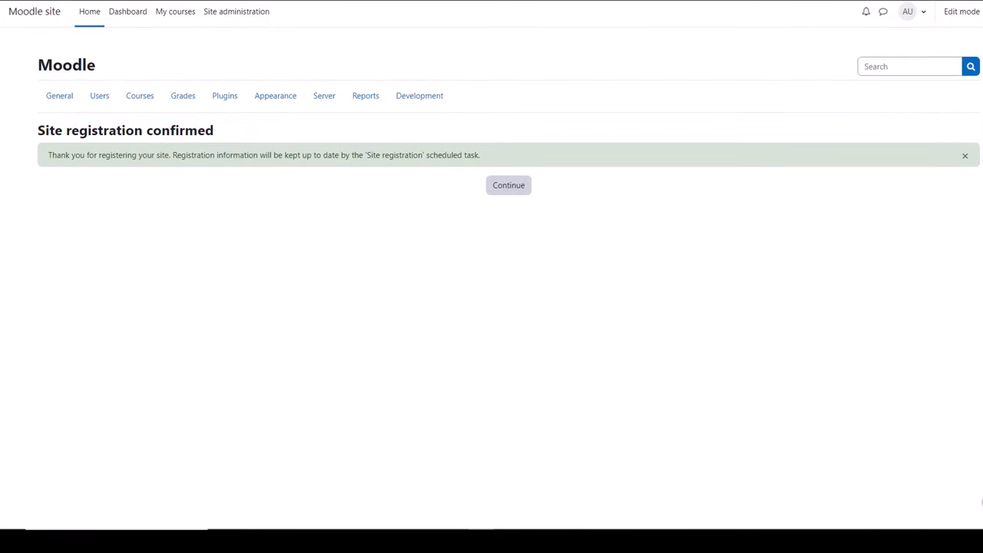
left_click(507, 184)
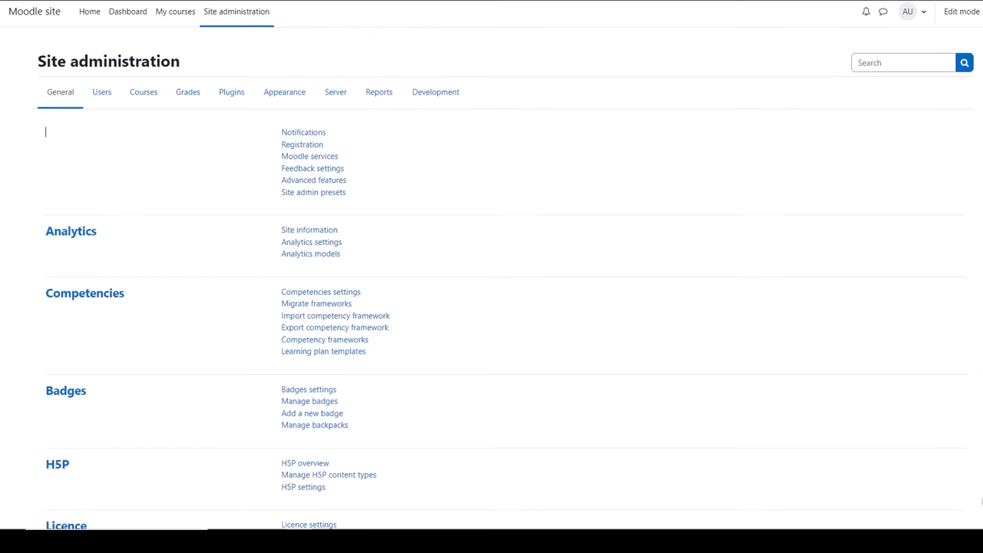
Look through the General administration links down the page and back up.
scroll("down", 3)
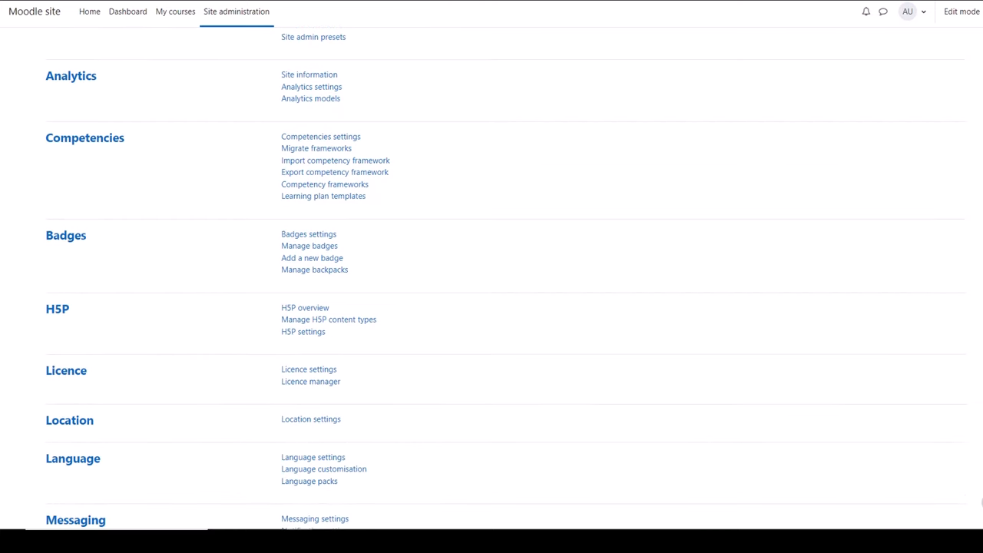
scroll("down", 3)
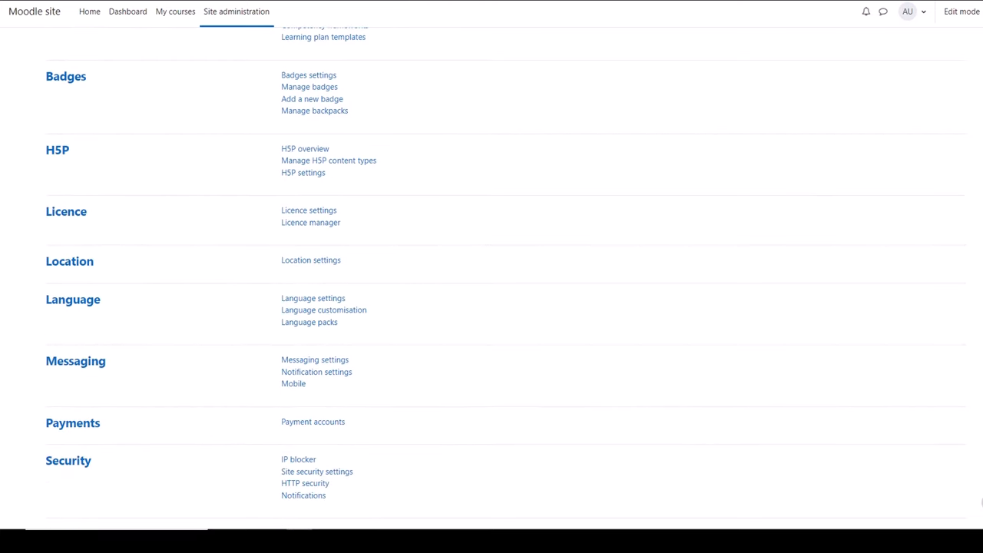
scroll("down", 3)
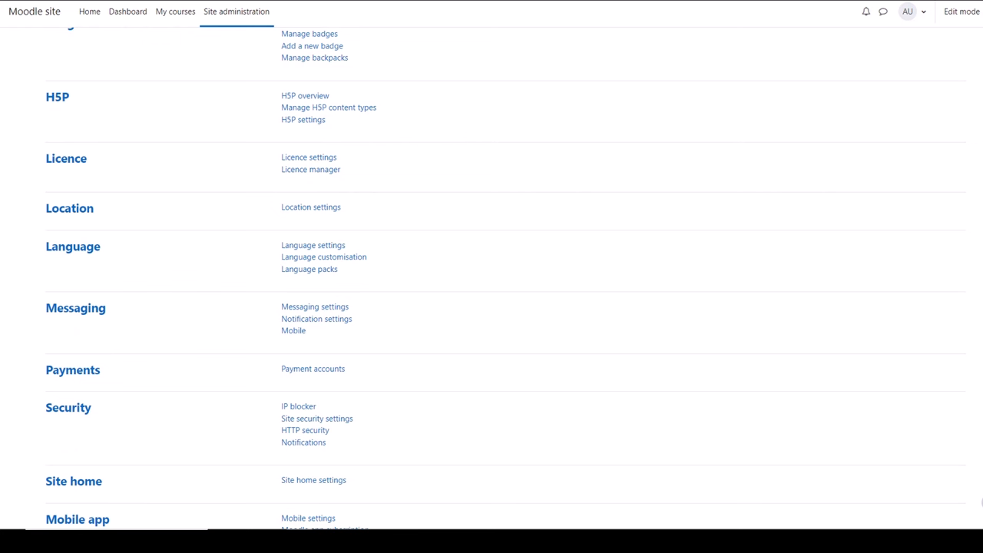
scroll("down", 3)
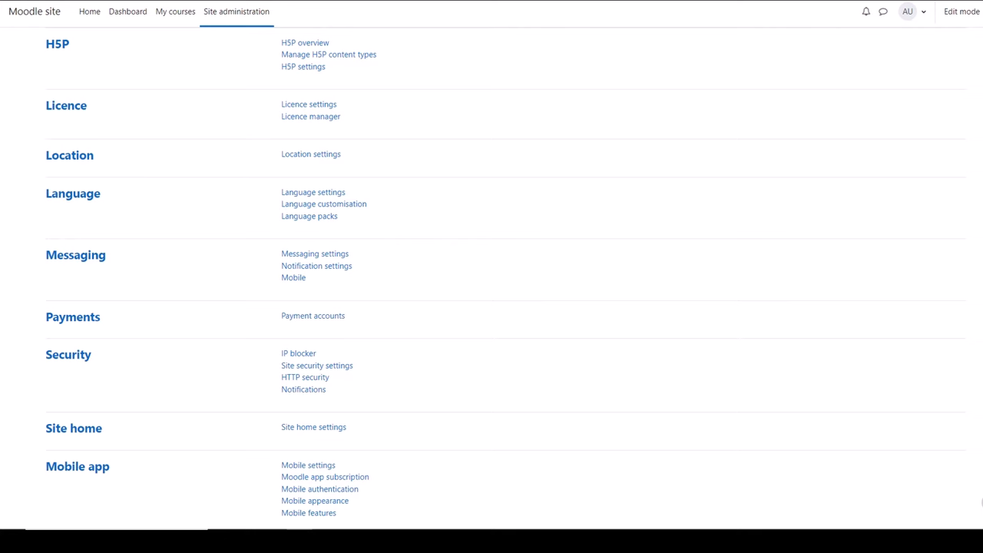
scroll("up", 3)
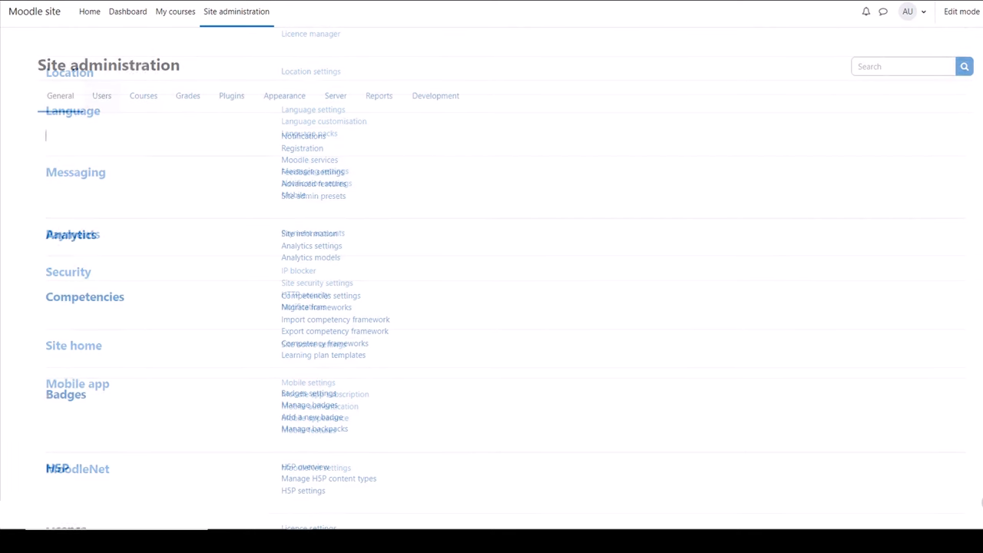
Review the Users administration settings, then show the Courses settings with backup options.
left_click(101, 95)
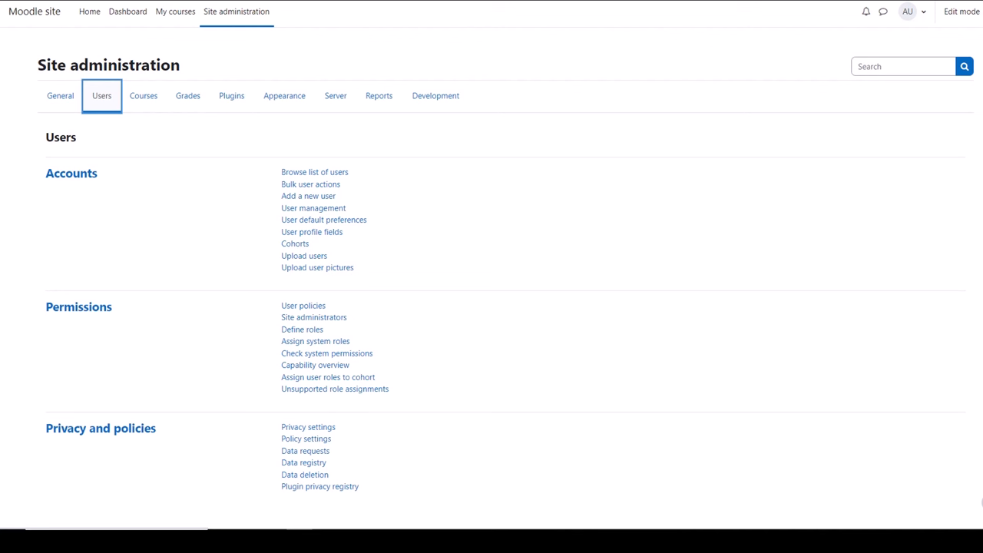
mouse_move(145, 95)
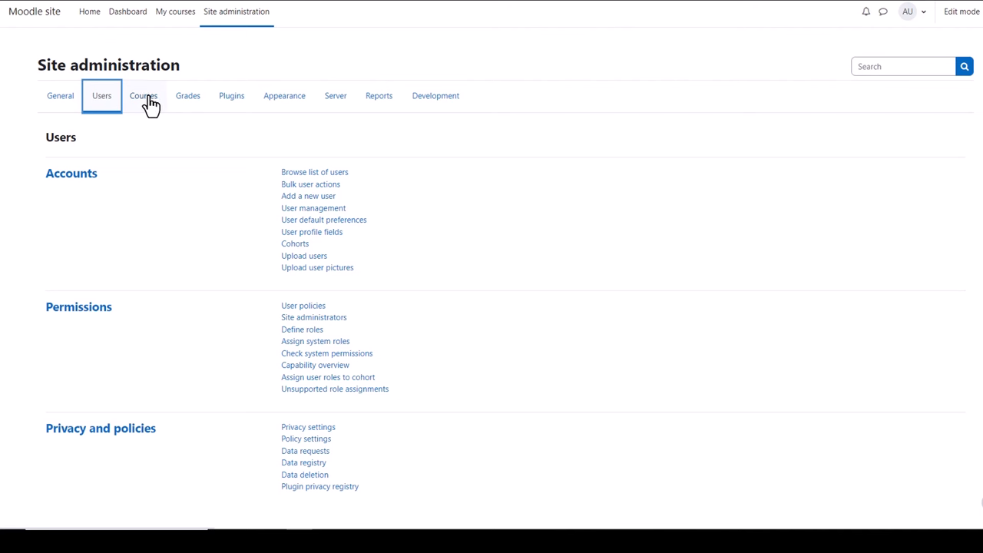
left_click(143, 96)
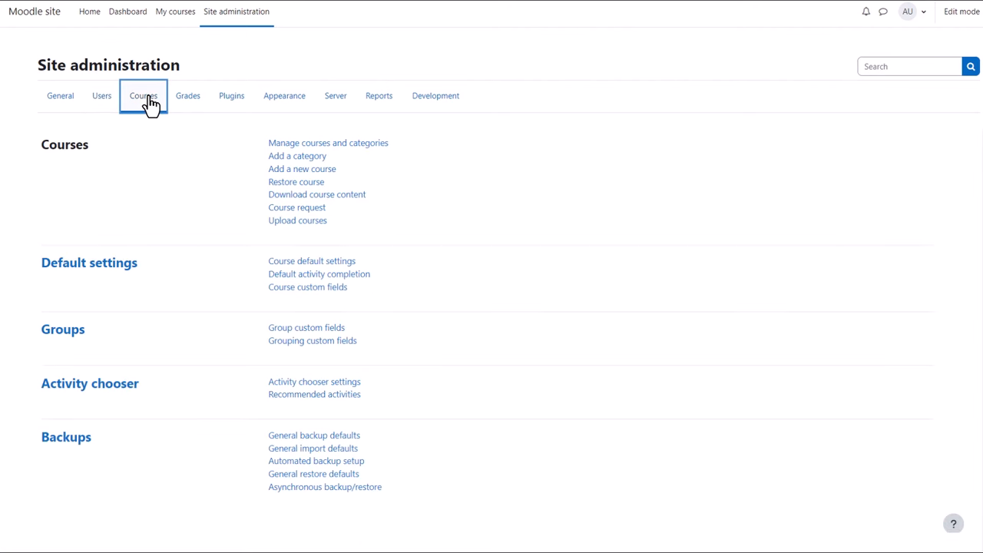
mouse_move(166, 105)
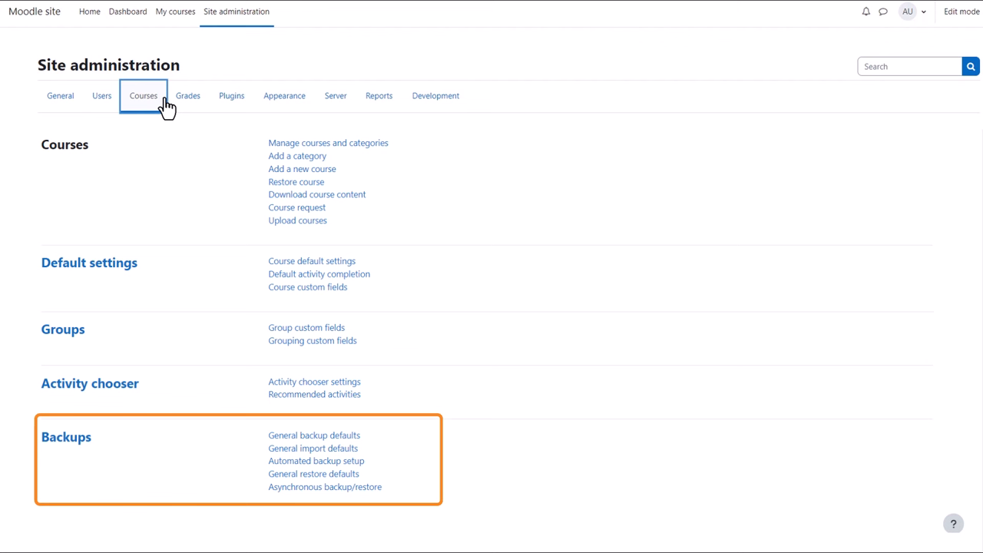
mouse_move(187, 100)
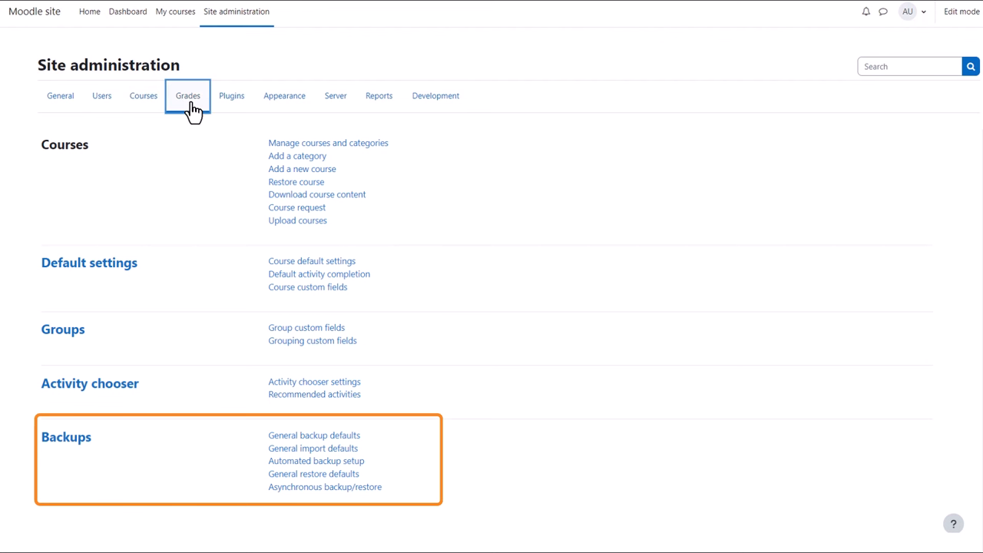
Show the Grades settings, then look down through the long Plugins listing.
left_click(187, 96)
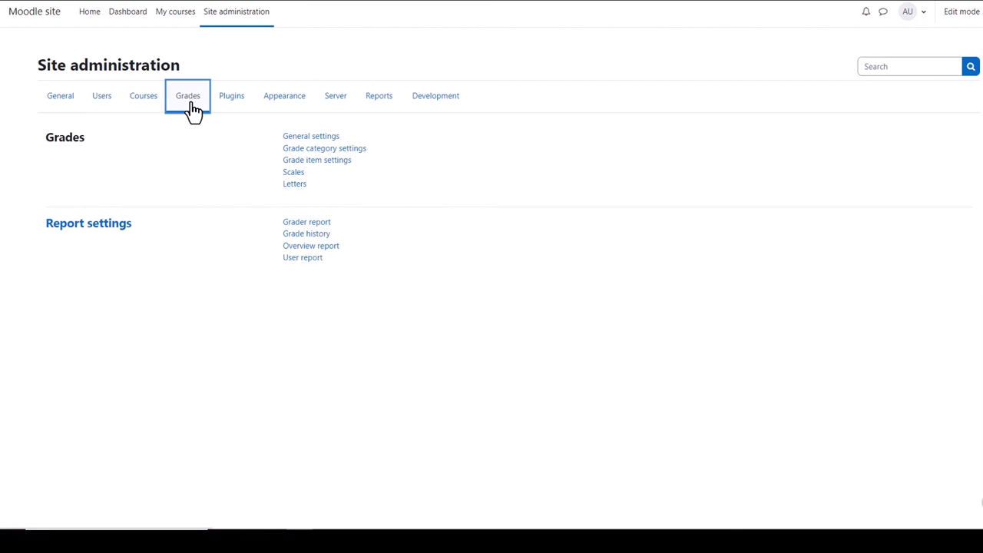
mouse_move(230, 96)
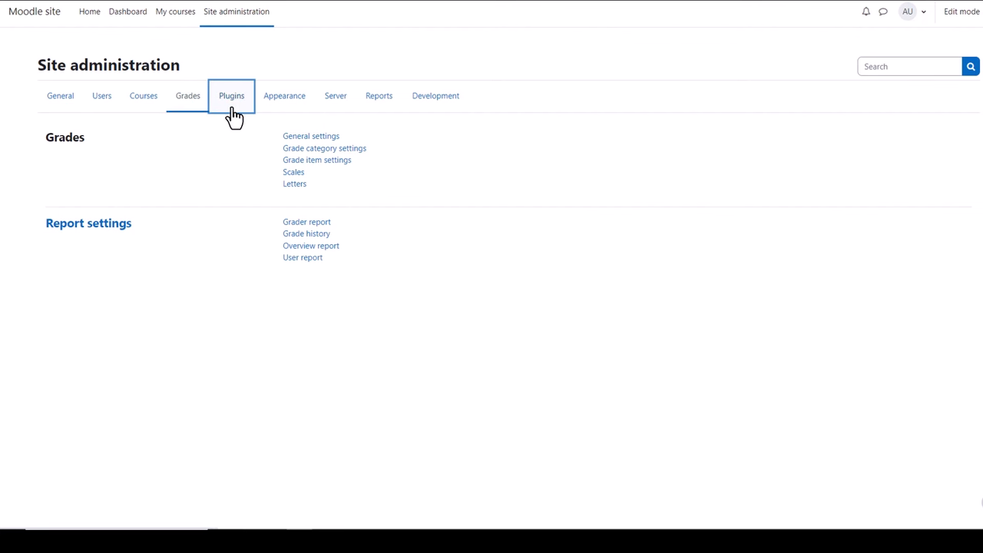
left_click(231, 96)
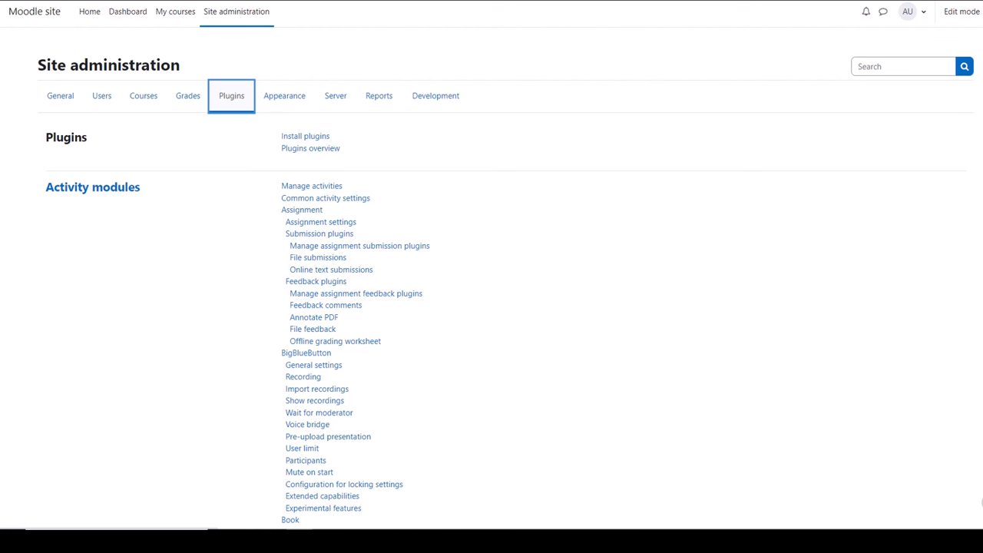
mouse_move(305, 135)
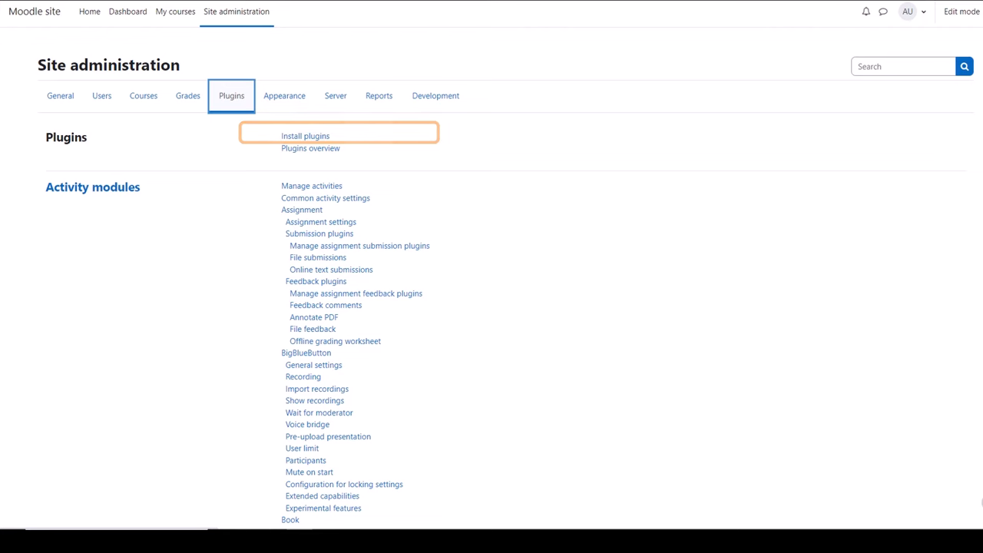
scroll("down", 3)
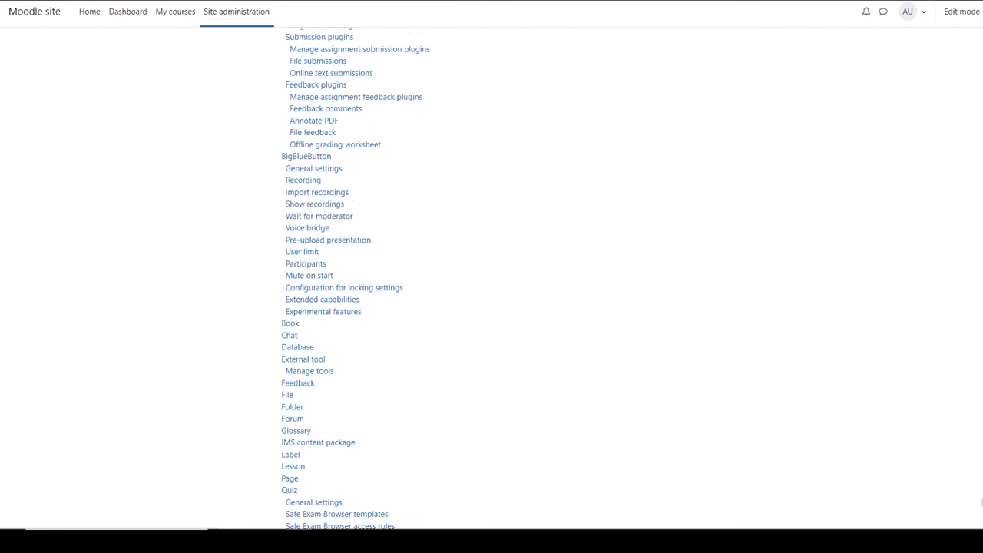
scroll("down", 3)
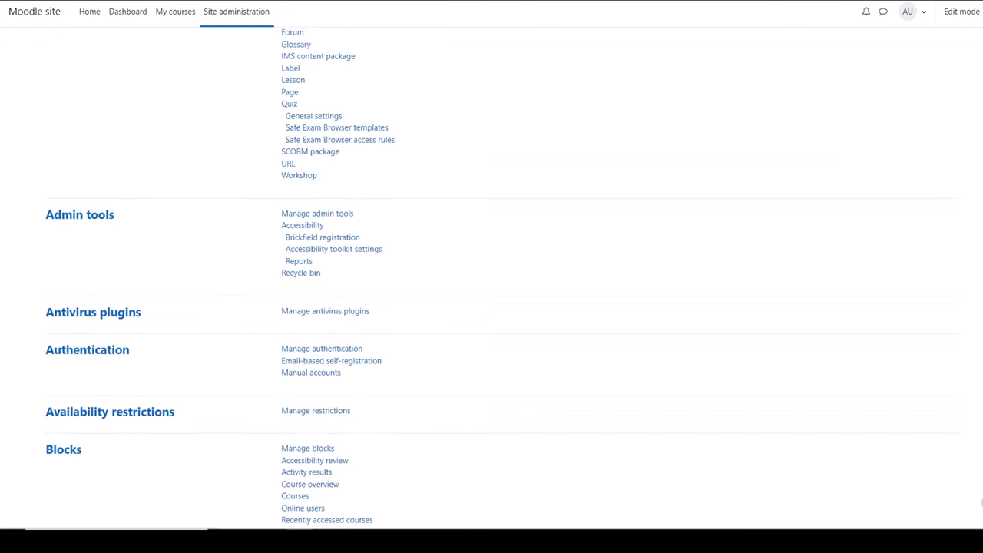
scroll("down", 3)
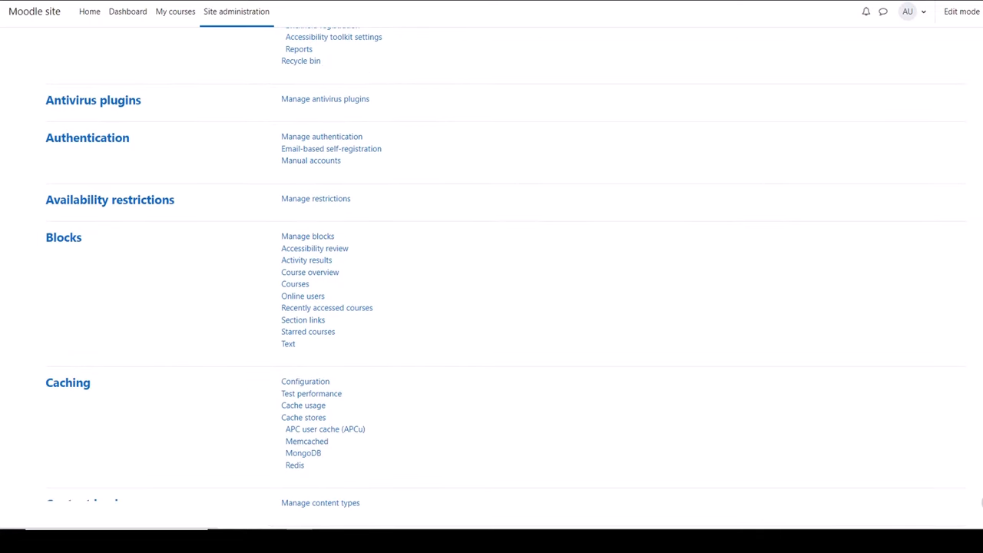
scroll("down", 3)
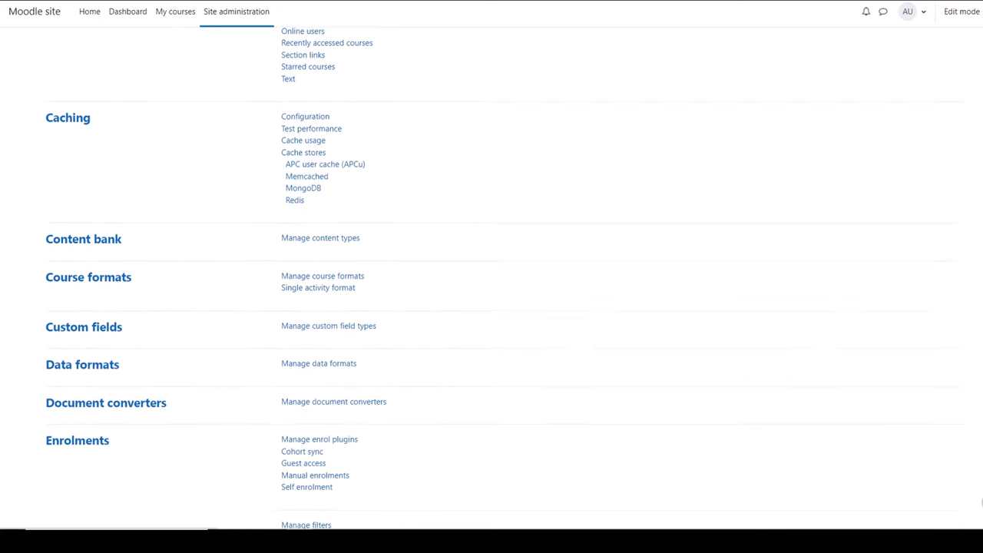
Bring up the Appearance administration page with its Themes section.
left_click(284, 95)
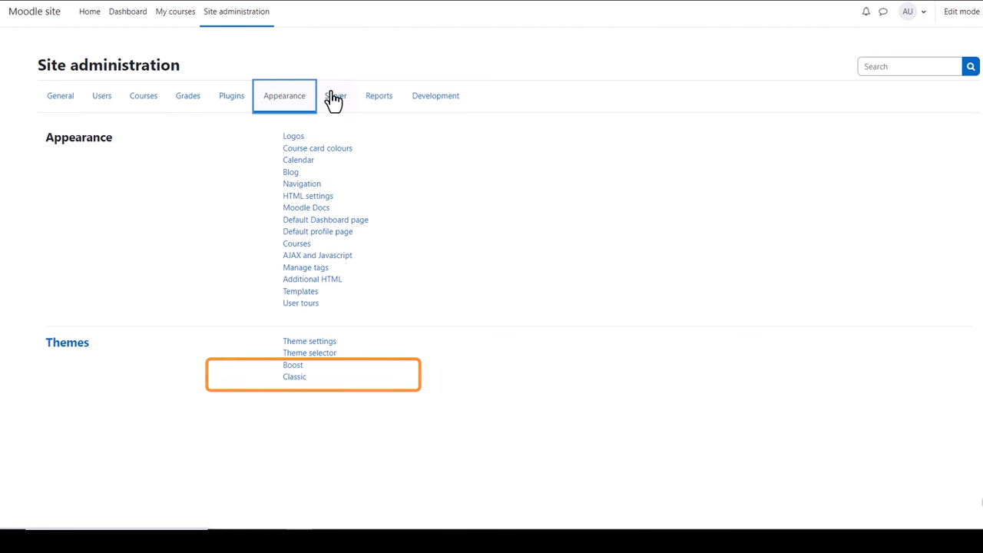
Look over the Server administration page, then show the Reports page with Report builder options.
left_click(335, 95)
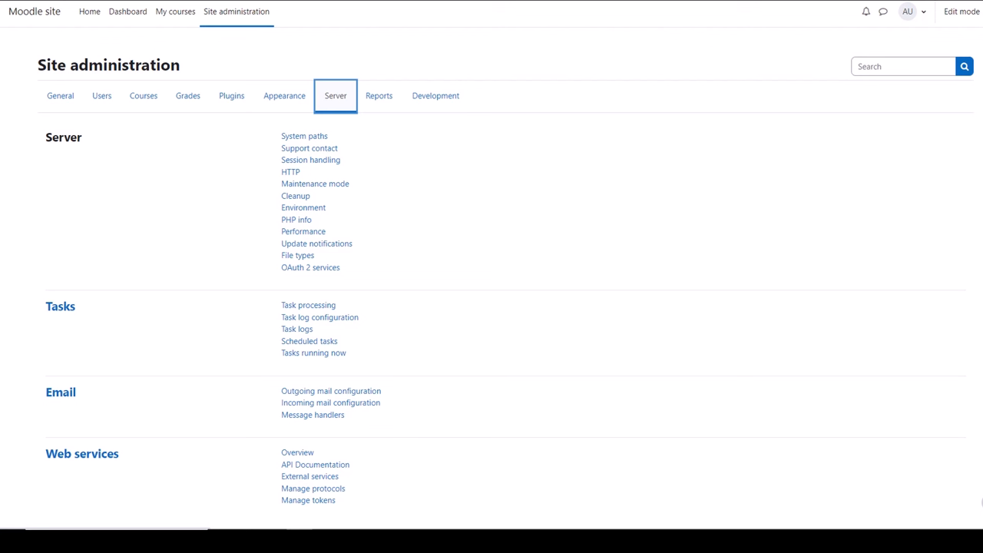
mouse_move(310, 267)
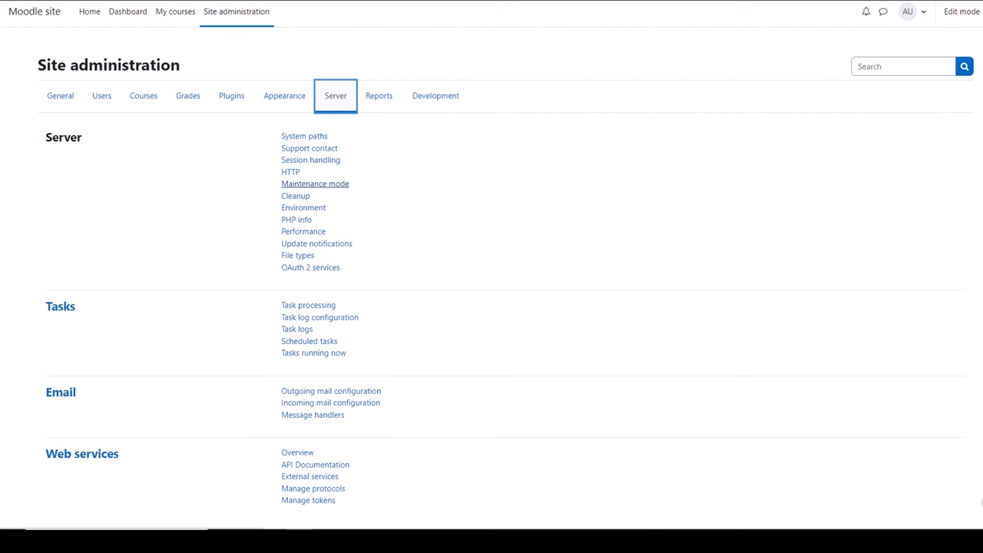
left_click(378, 95)
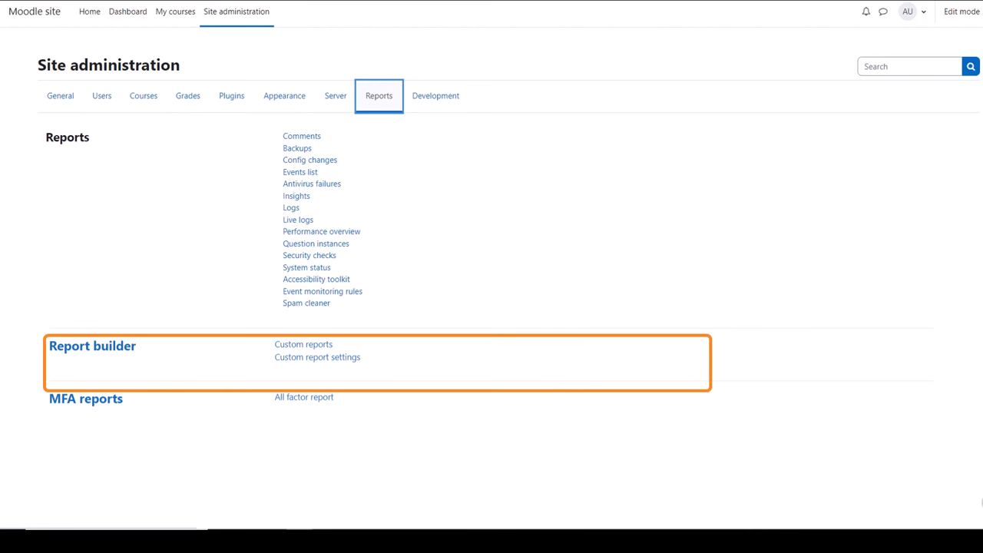
mouse_move(436, 95)
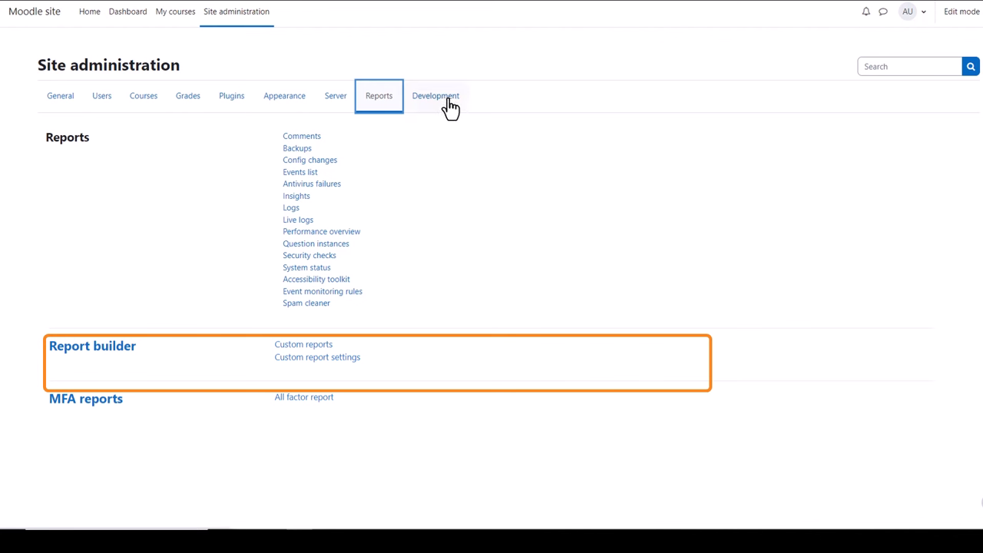
Show the Development page with its Experimental section, then focus the administration search box.
left_click(436, 95)
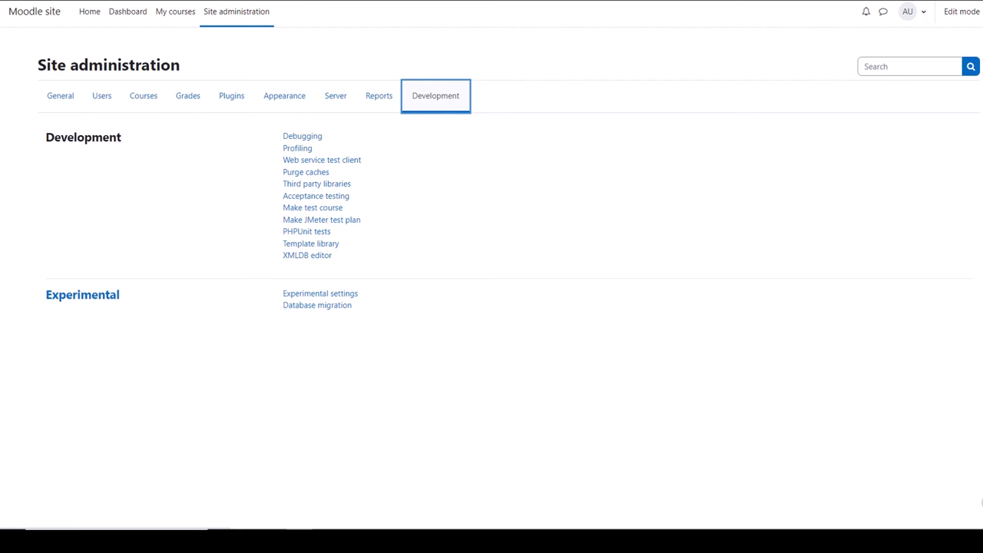
mouse_move(301, 135)
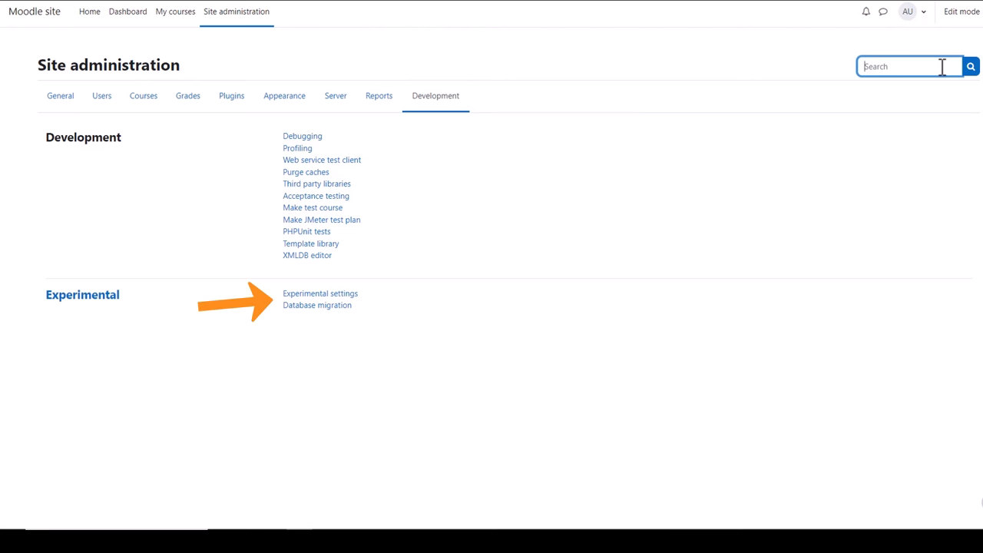
left_click(319, 293)
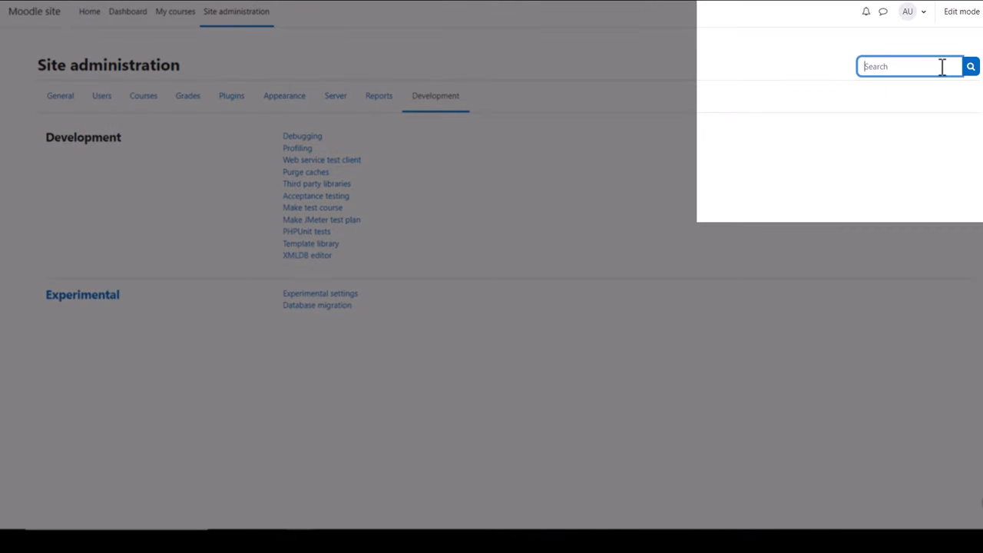
Search the administration settings for 'site policy' and go to the Policy settings result.
type("site polic")
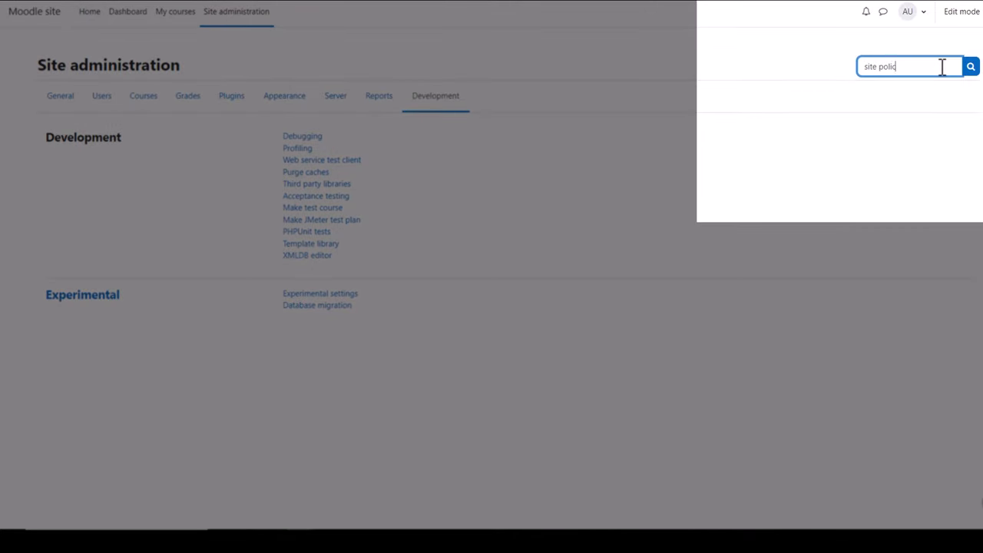
type("y")
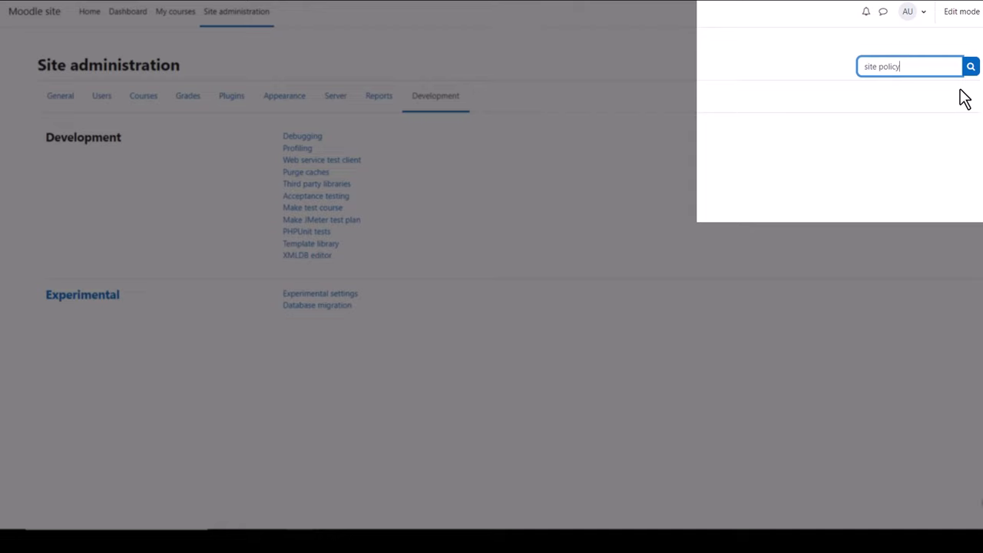
left_click(972, 66)
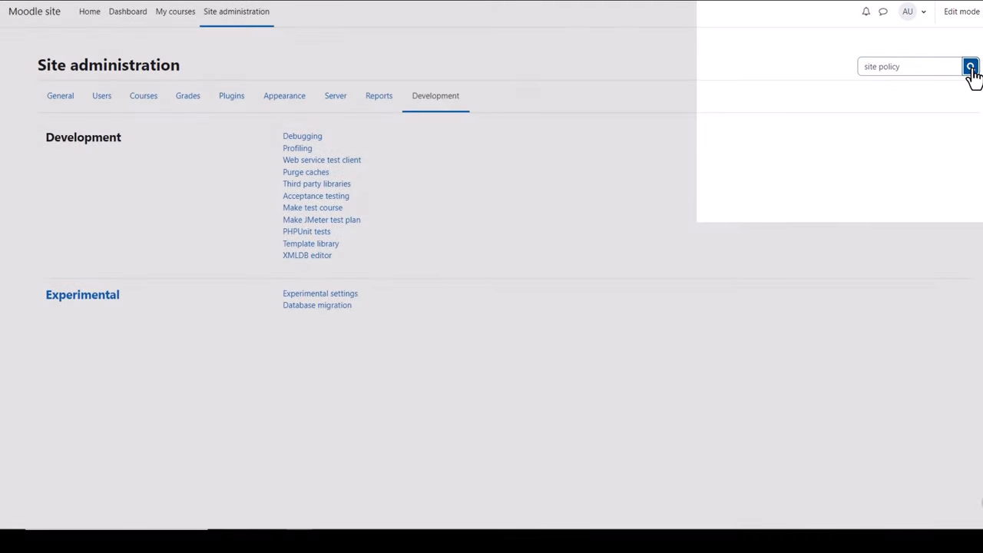
left_click(971, 66)
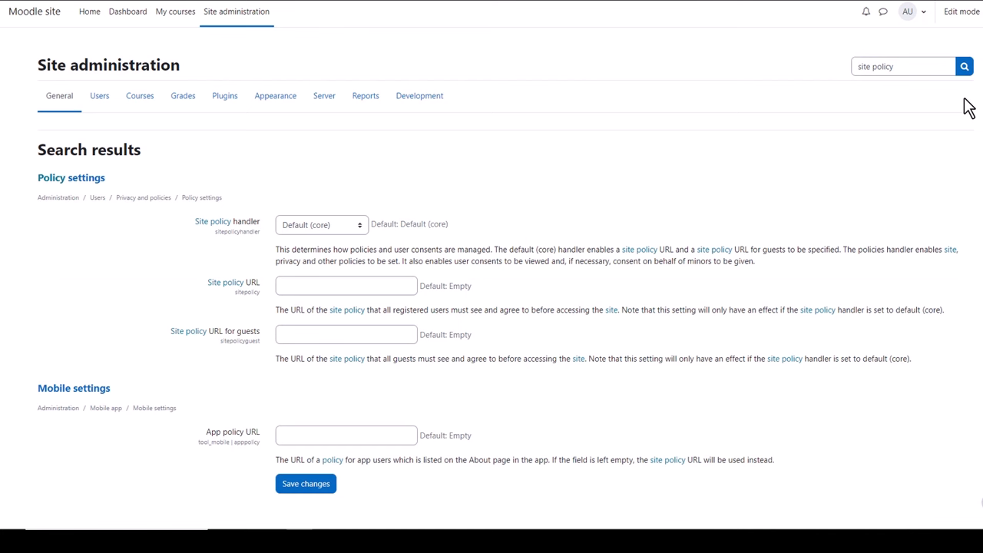
mouse_move(71, 178)
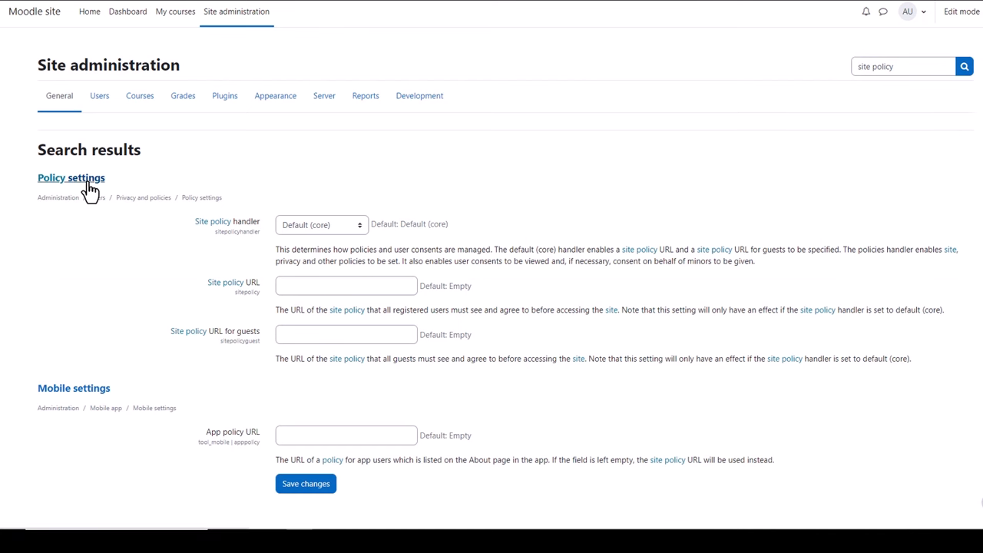
left_click(71, 179)
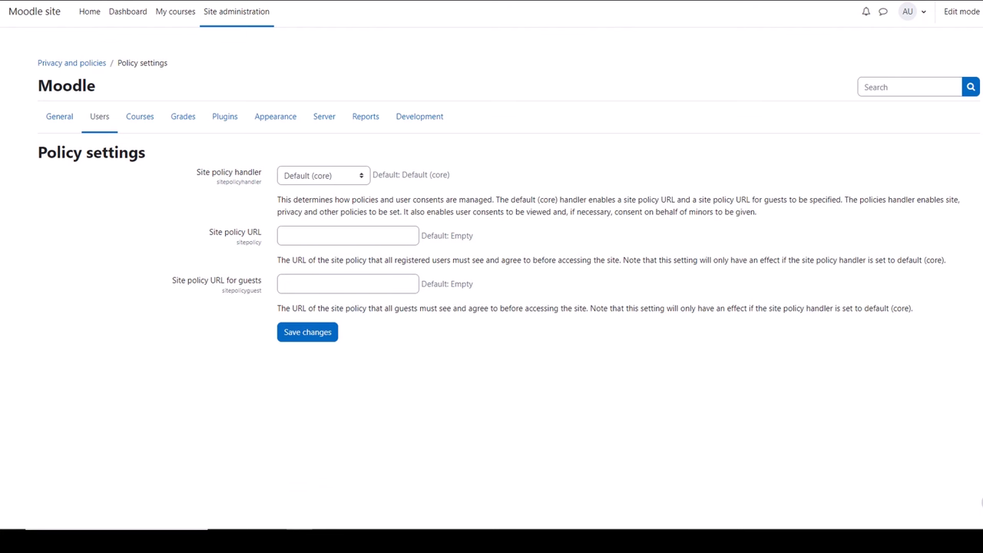
mouse_move(976, 48)
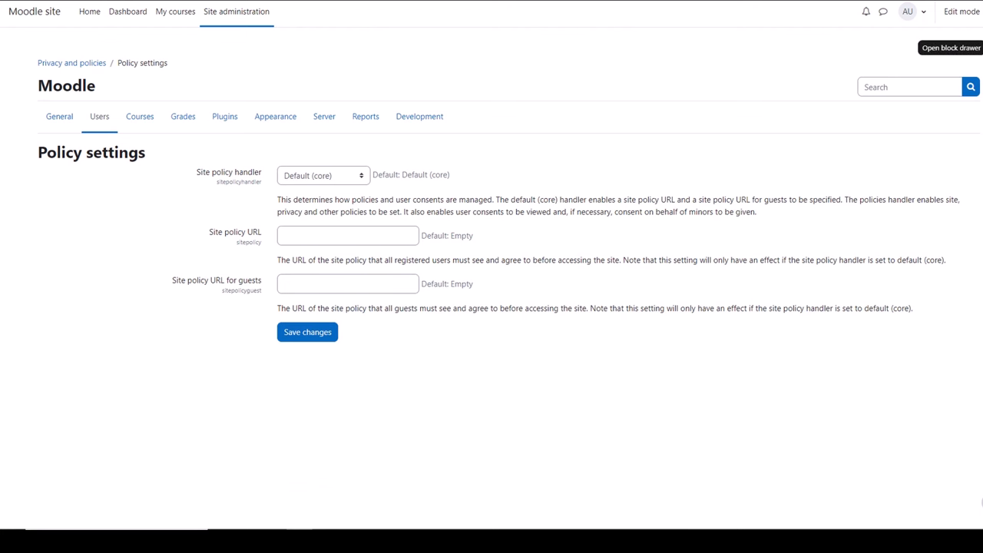
Show the Admin bookmarks panel offering to bookmark the Policy settings page.
left_click(950, 48)
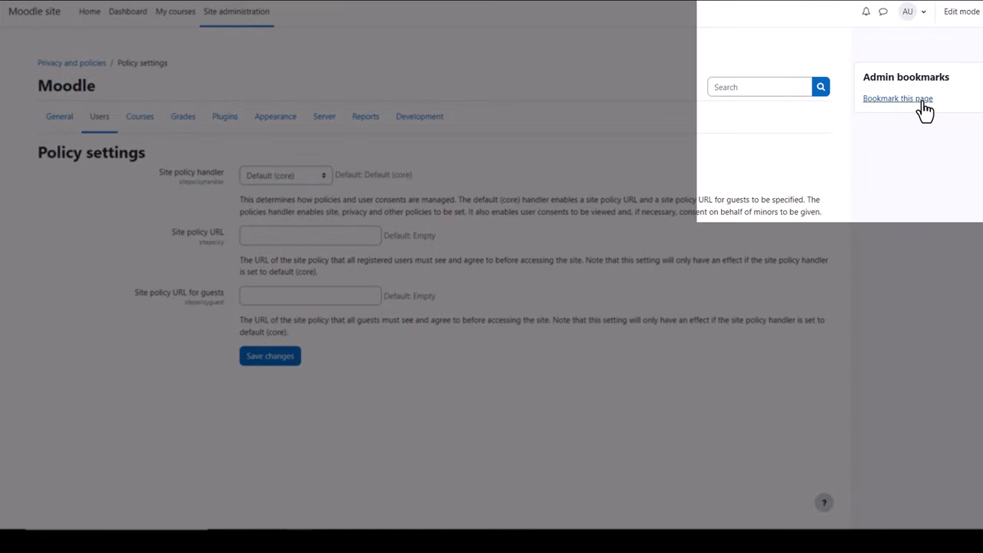